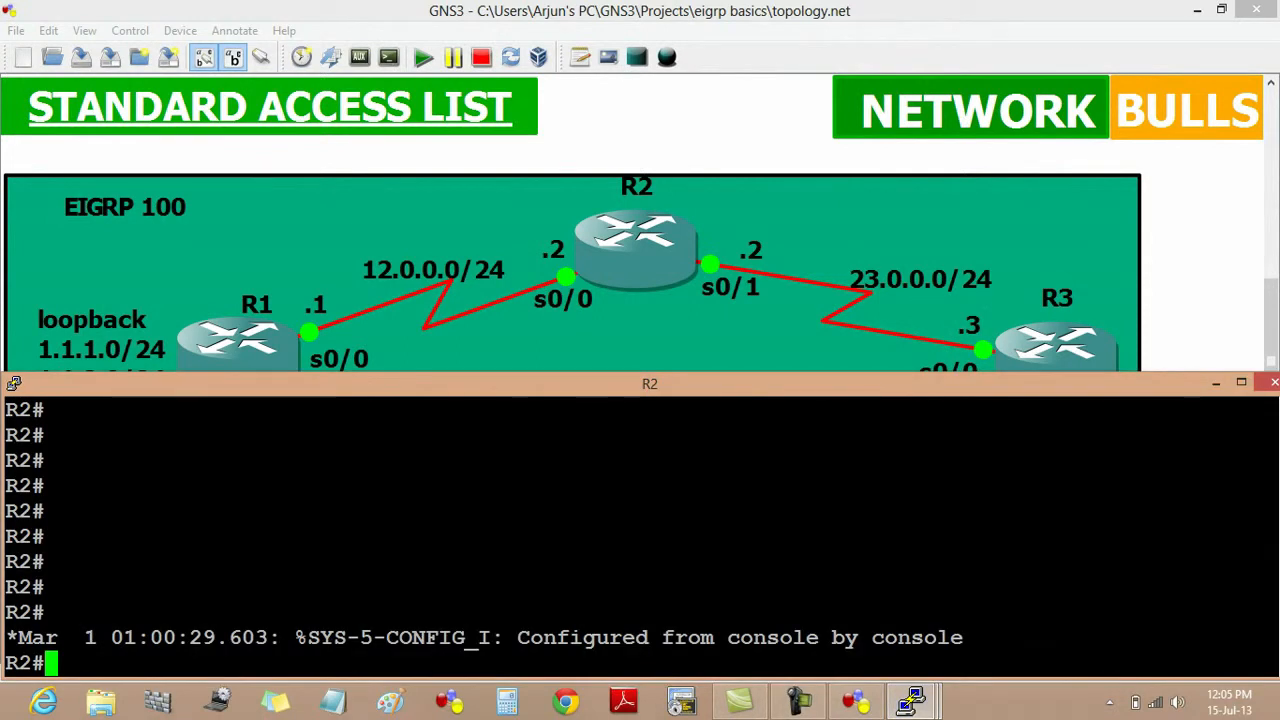
# Enter config mode and add 'access-list 10 deny 1.1.1.0 0.0.0.255' on R2
pyautogui.write('conf t')
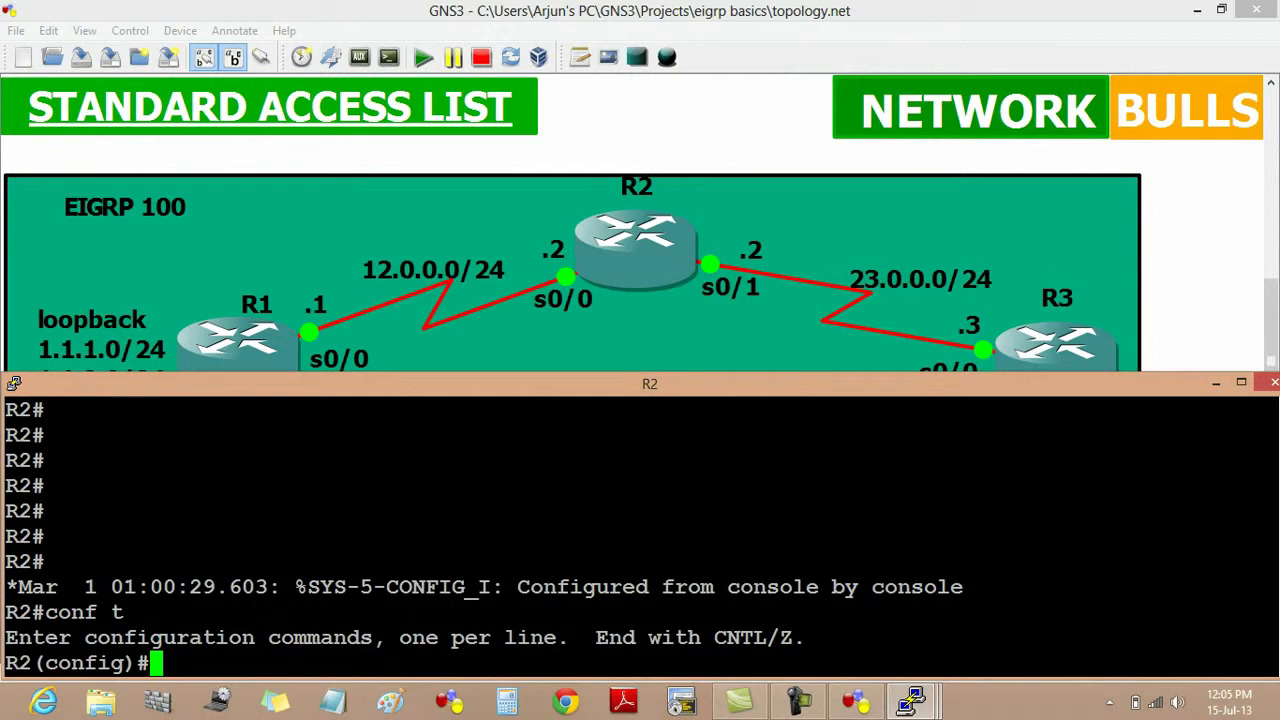
pyautogui.write('access-list')
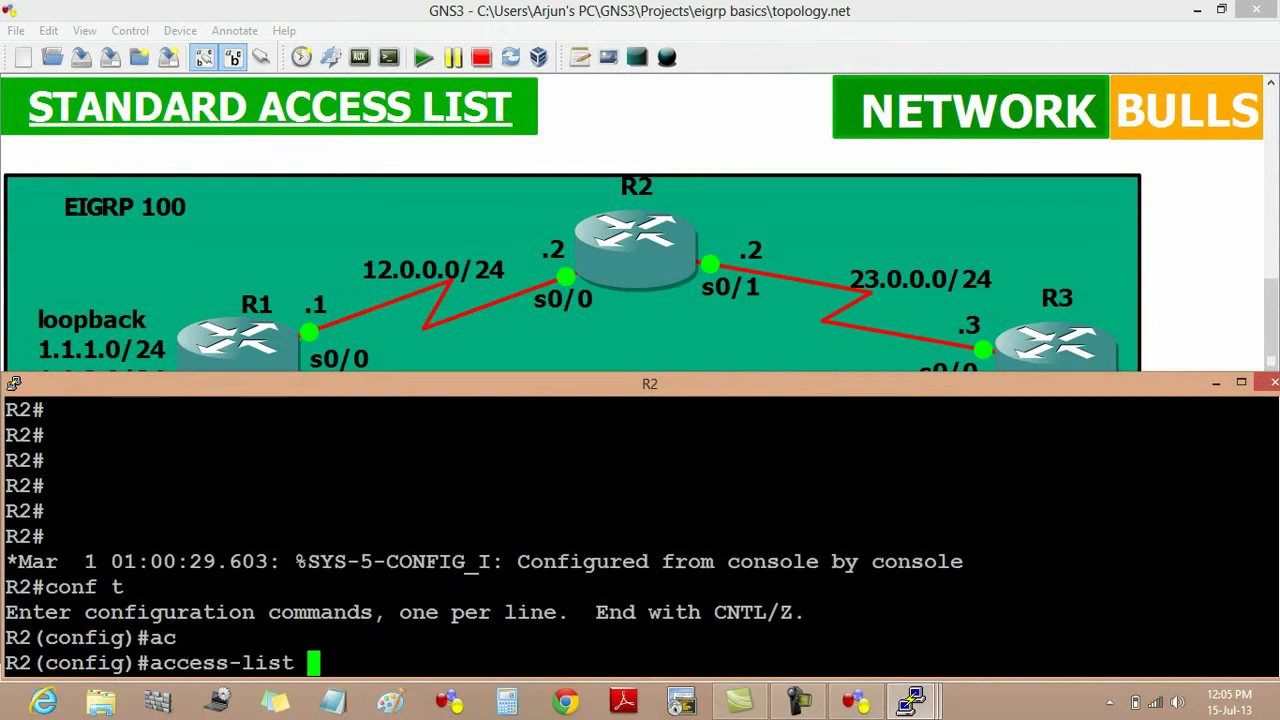
pyautogui.write('10')
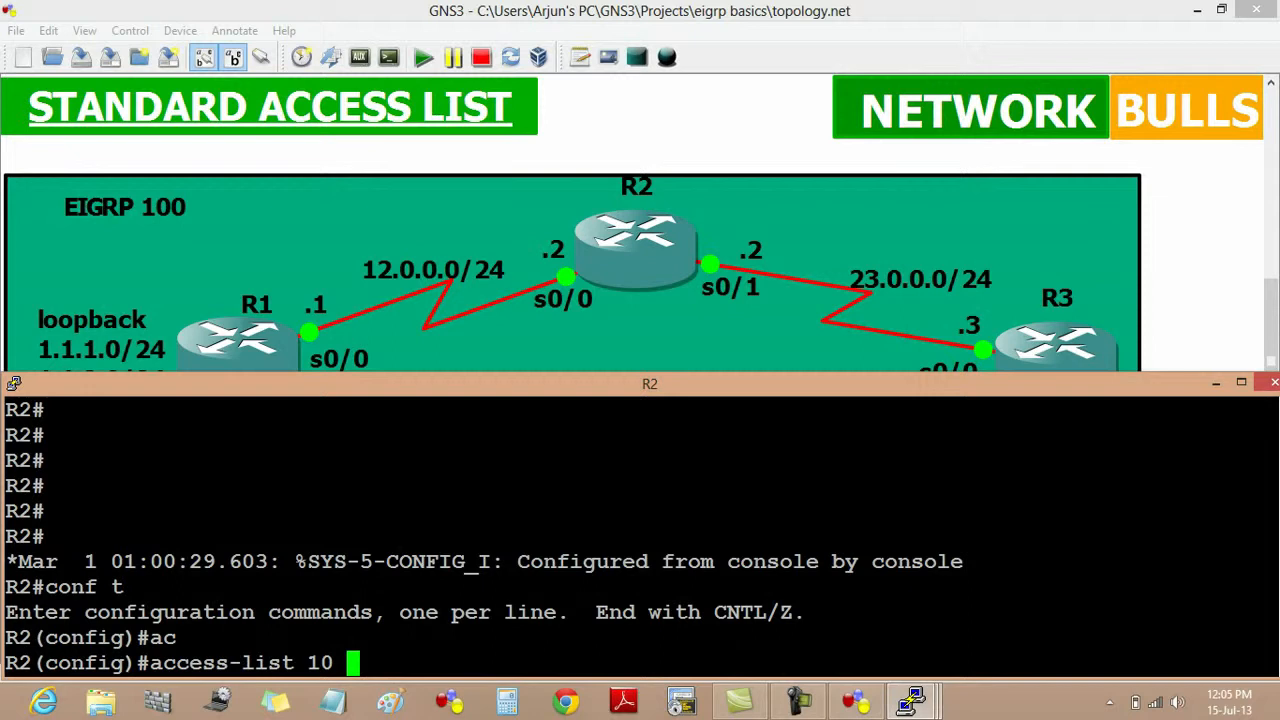
pyautogui.write('deny')
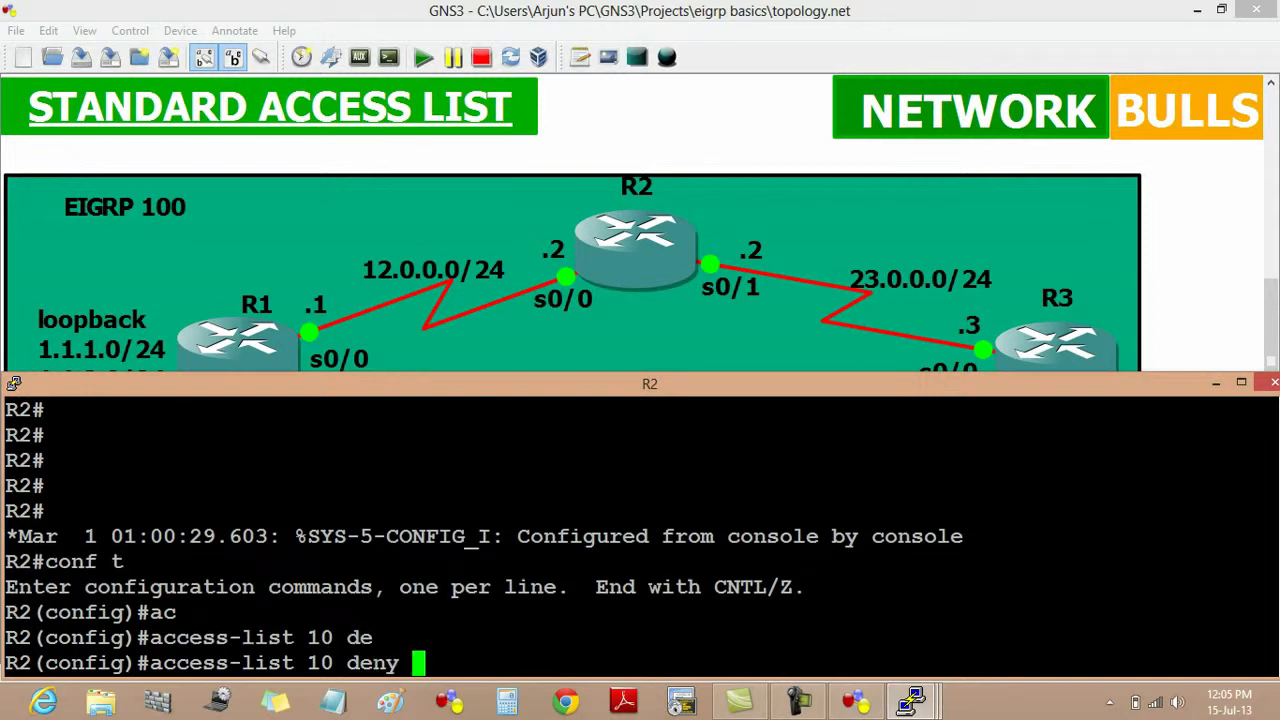
pyautogui.write('1.1.1')
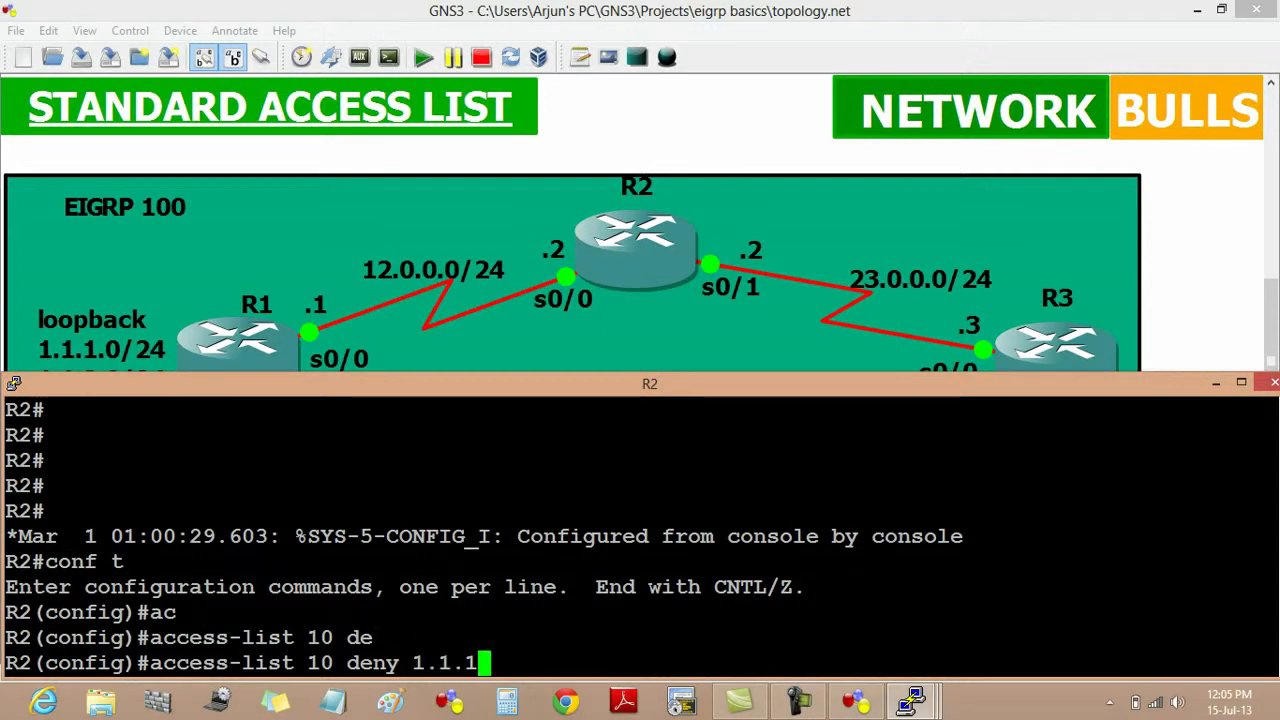
pyautogui.write('.0')
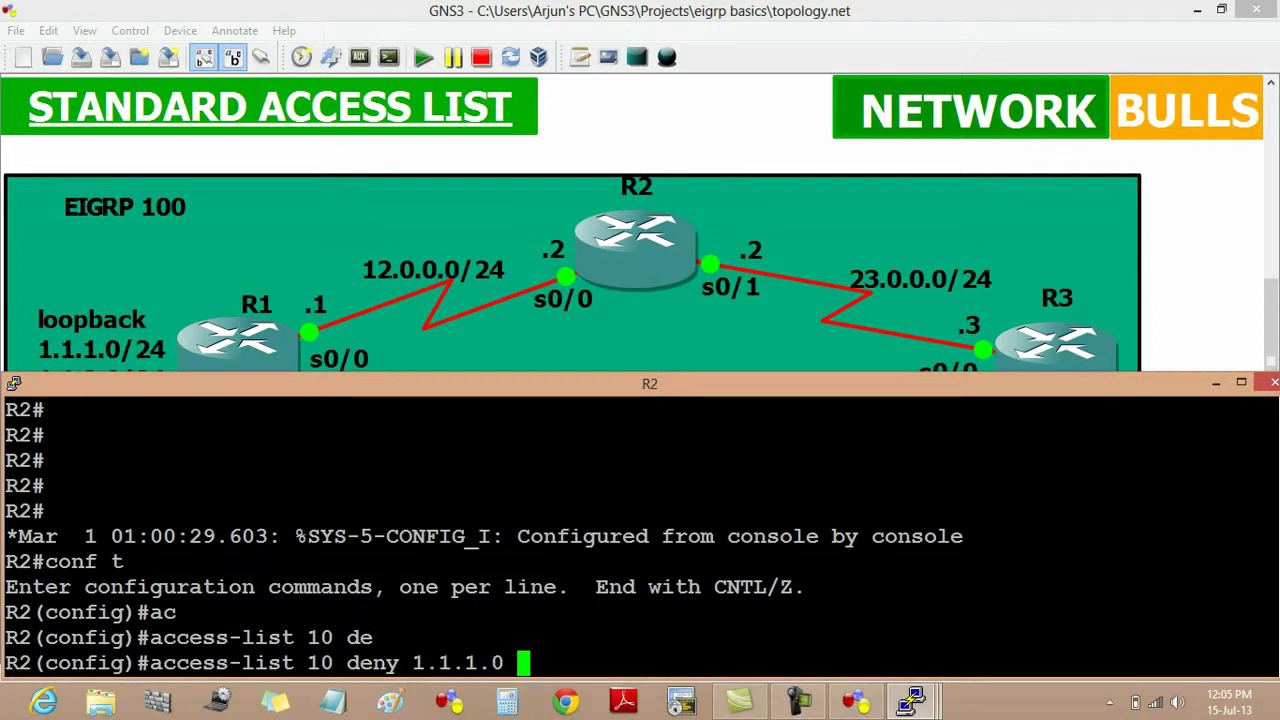
pyautogui.write('0.0.0.255')
pyautogui.write('access-list')
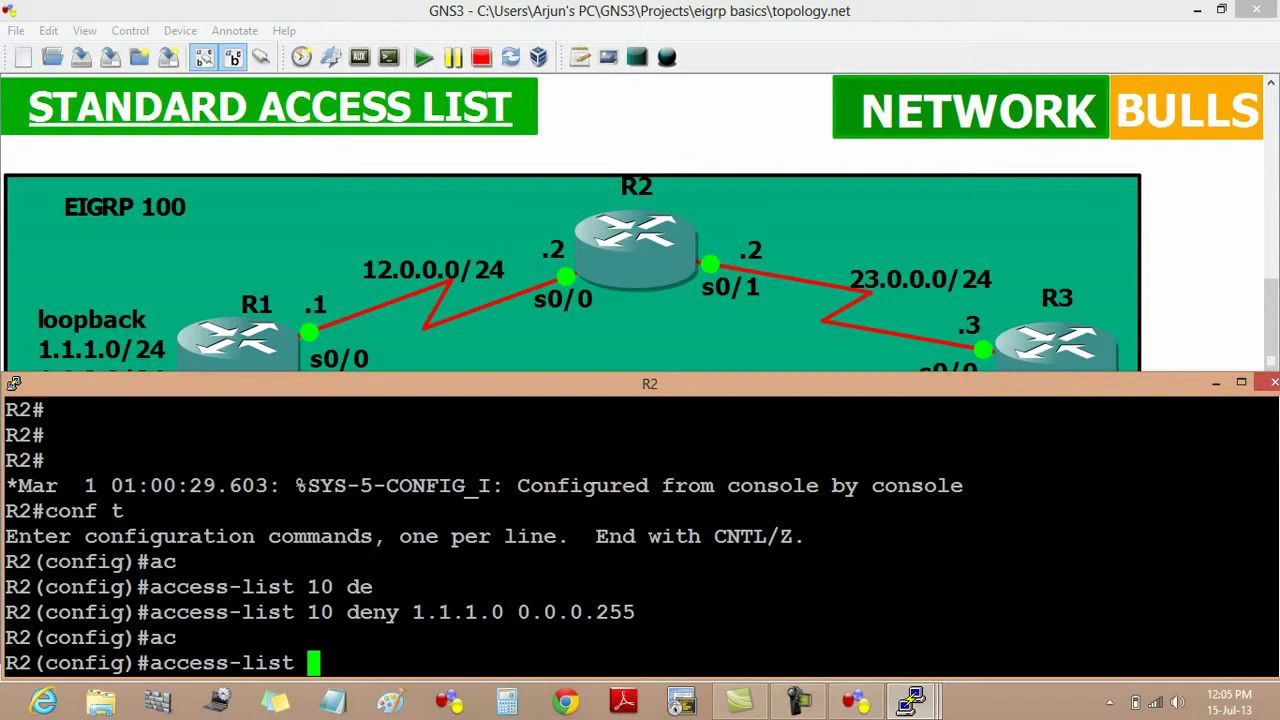
# Add 'access-list 10 permit any' so remaining traffic is allowed
pyautogui.write('10')
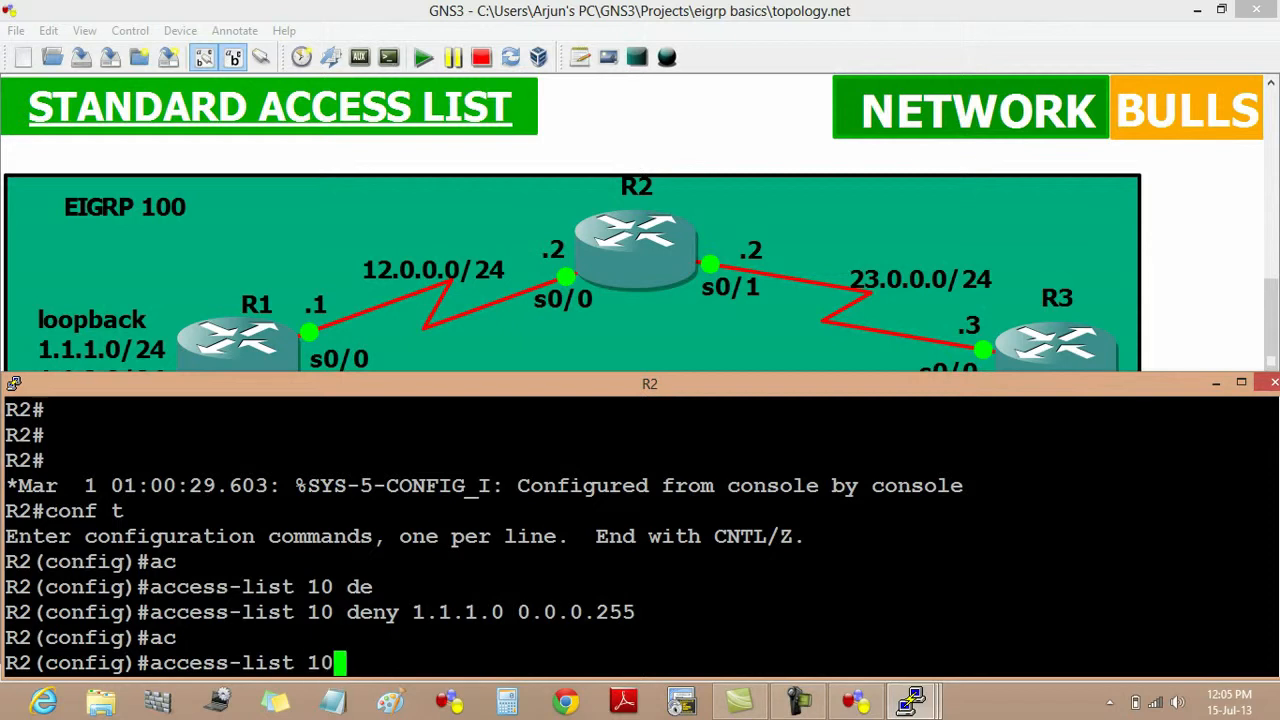
pyautogui.write('permit any')
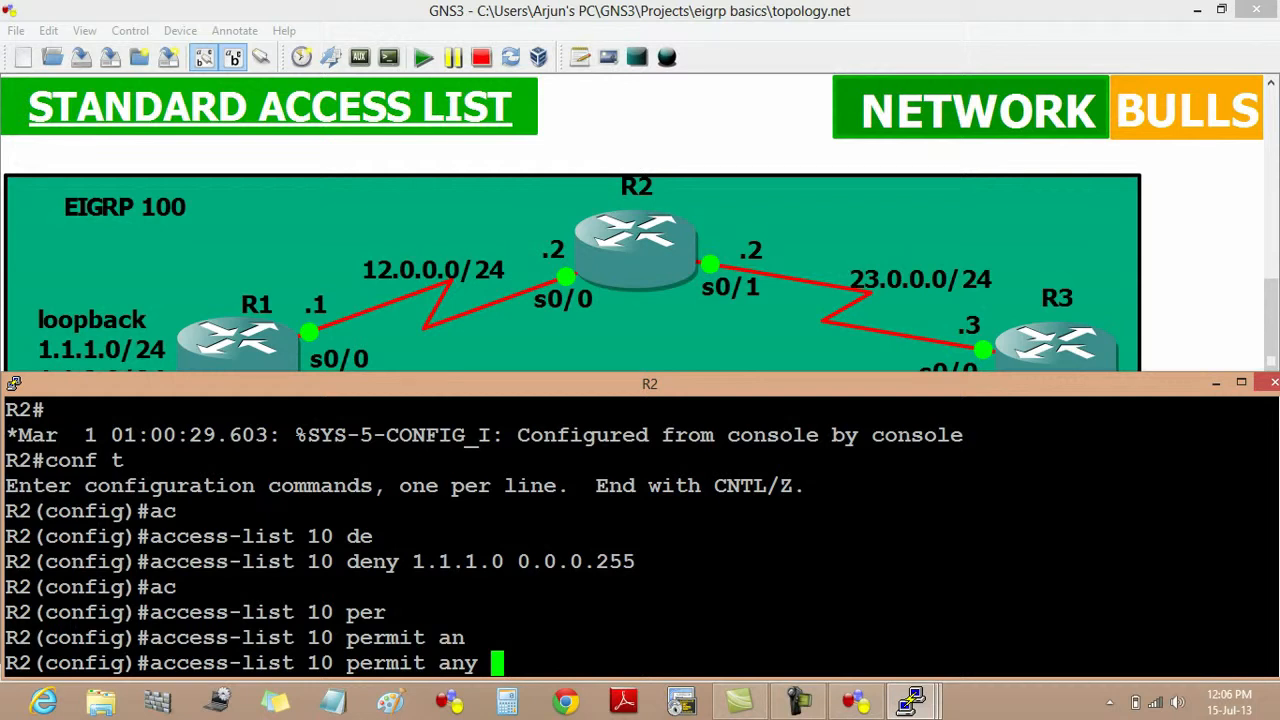
pyautogui.press('enter')
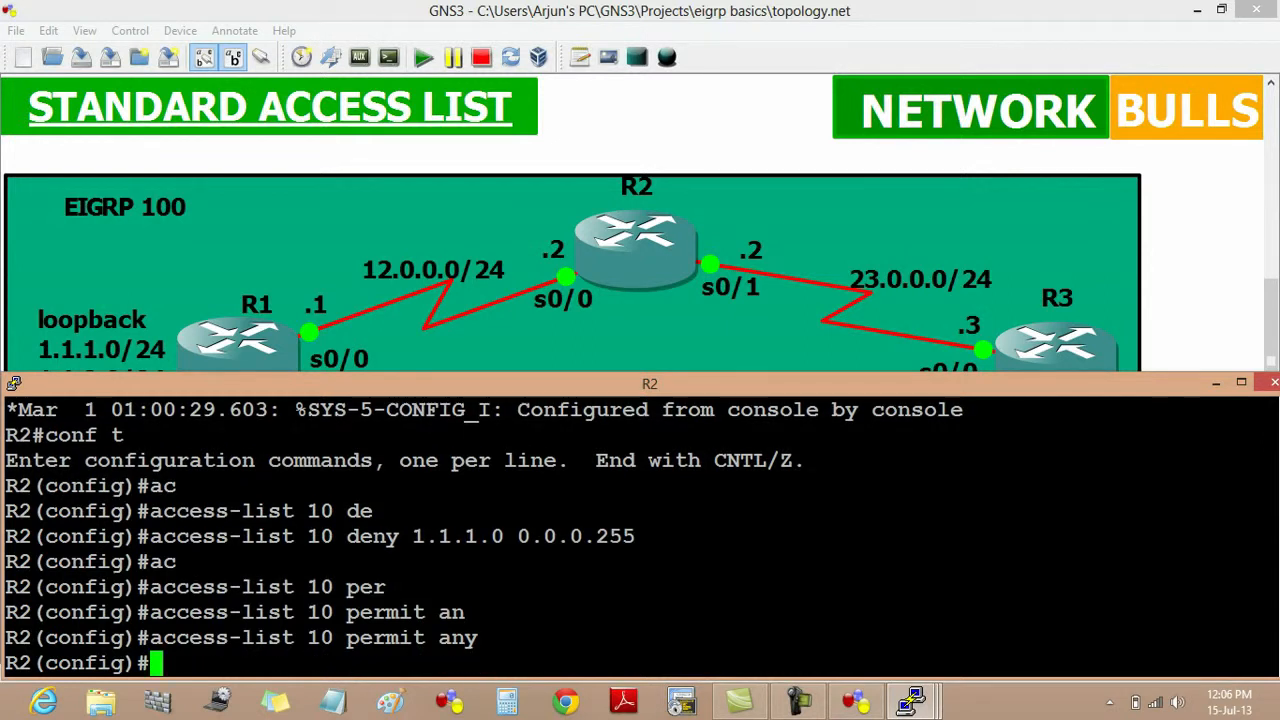
# On interface serial 0/0, apply 'ip access-group 10 in'
pyautogui.write('int se')
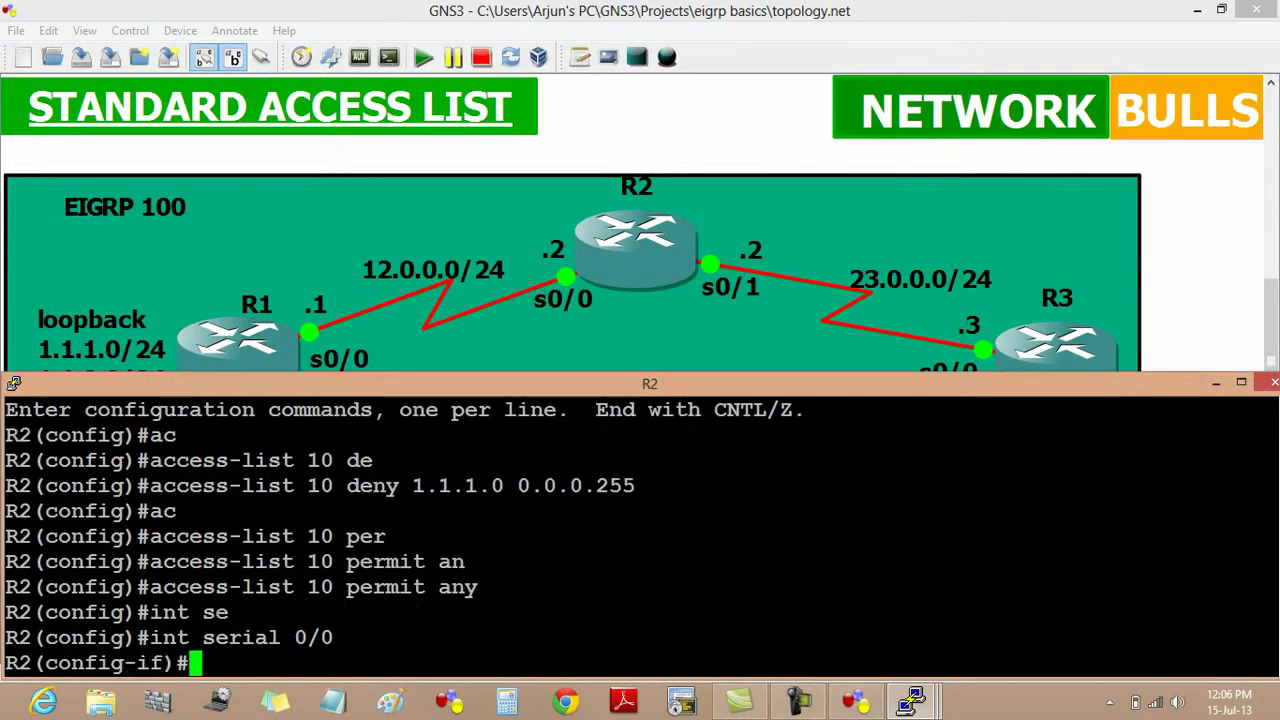
pyautogui.write('ip access-group 10')
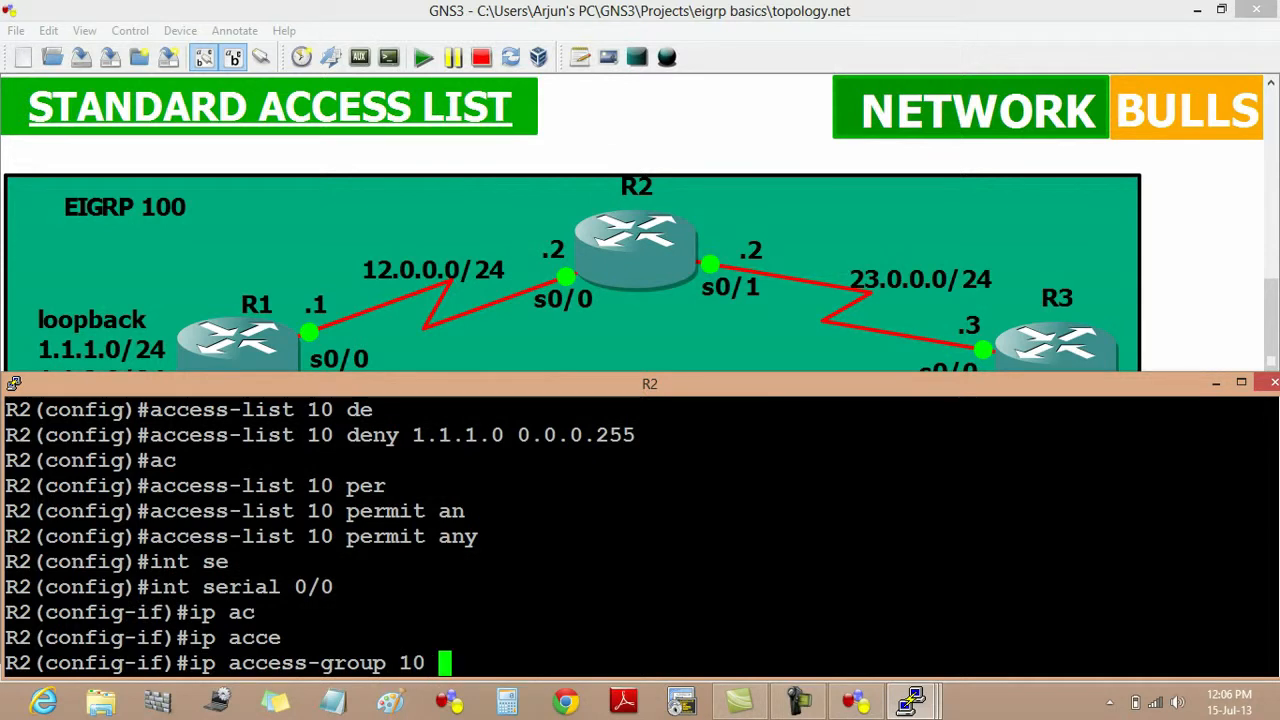
pyautogui.write('?')
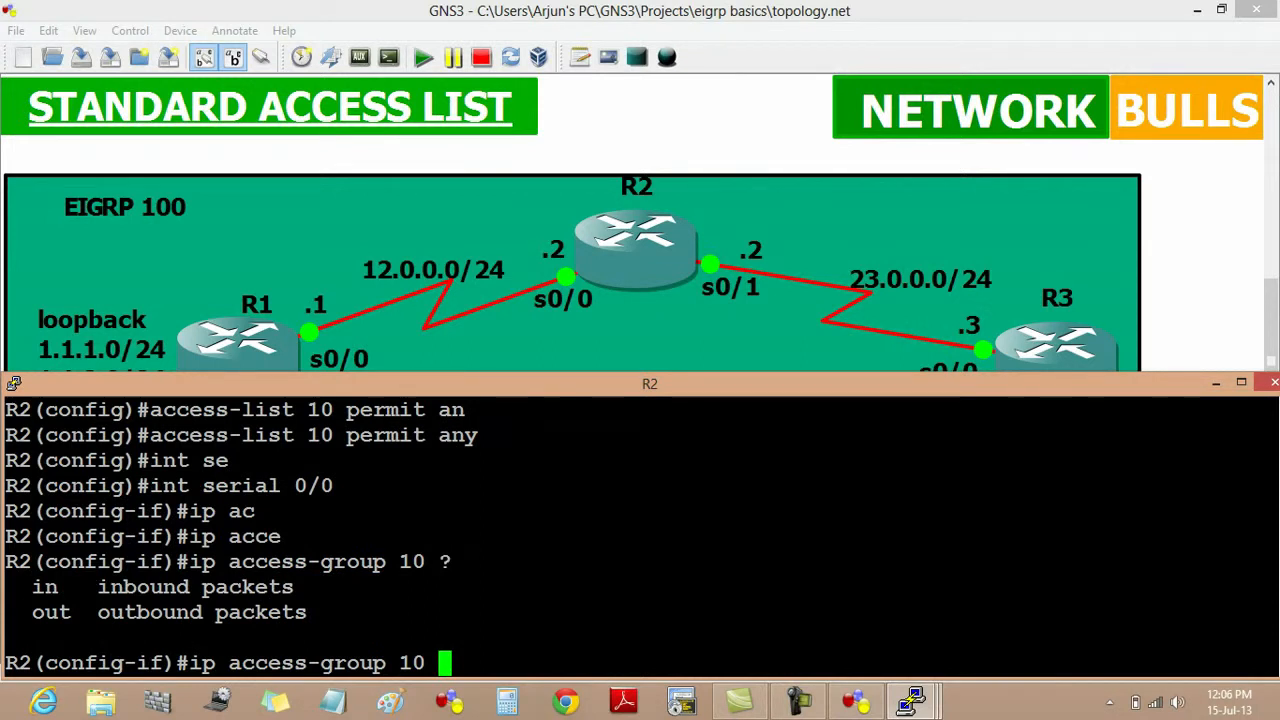
pyautogui.write('in')
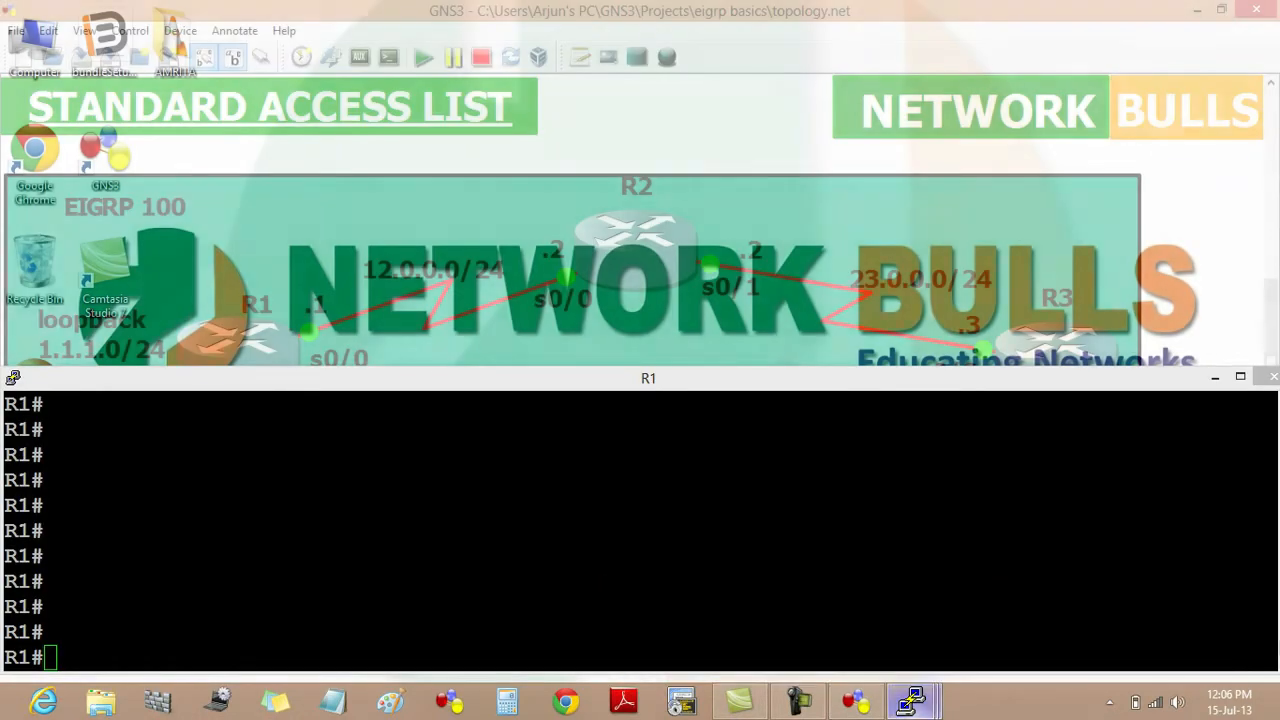
# Ping 12.0.0.2 from R1 sourced from loopback 1, seeing 0/5 success, and begin another ping
pyautogui.write('ping')
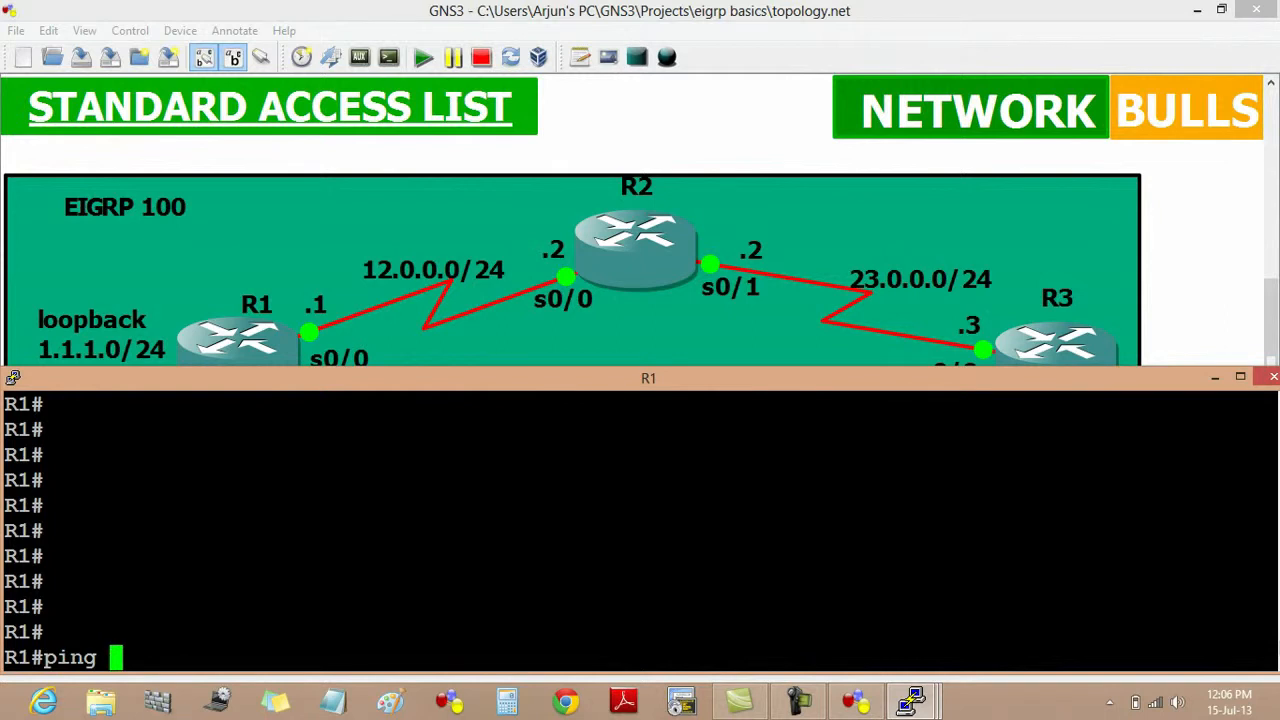
pyautogui.write('12.0.0.2 source loopback 1')
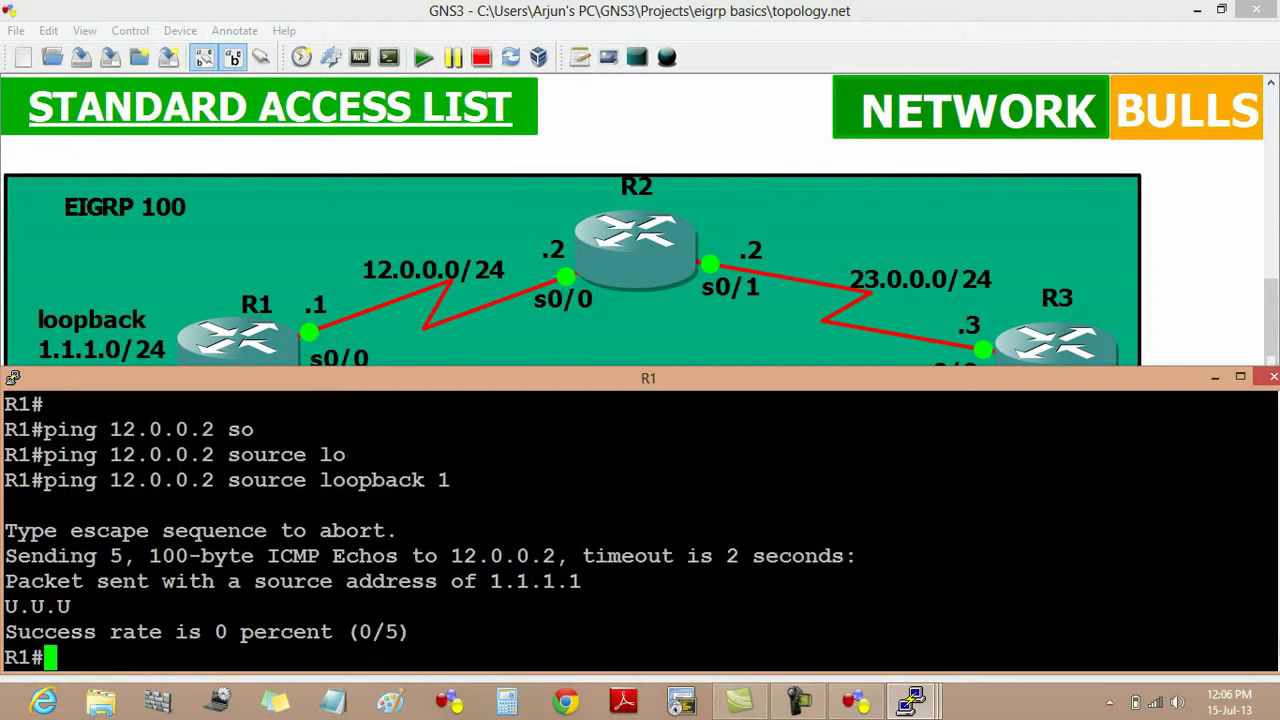
pyautogui.write('ping')
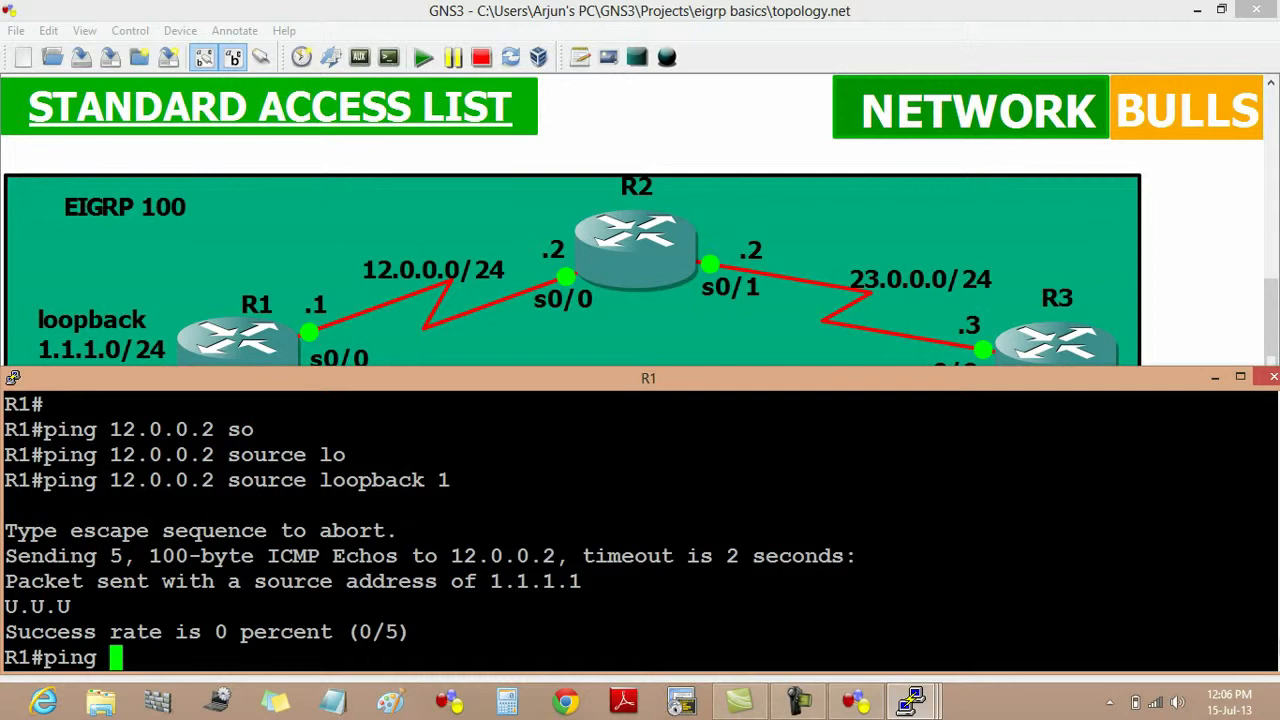
pyautogui.write('12.0.0')
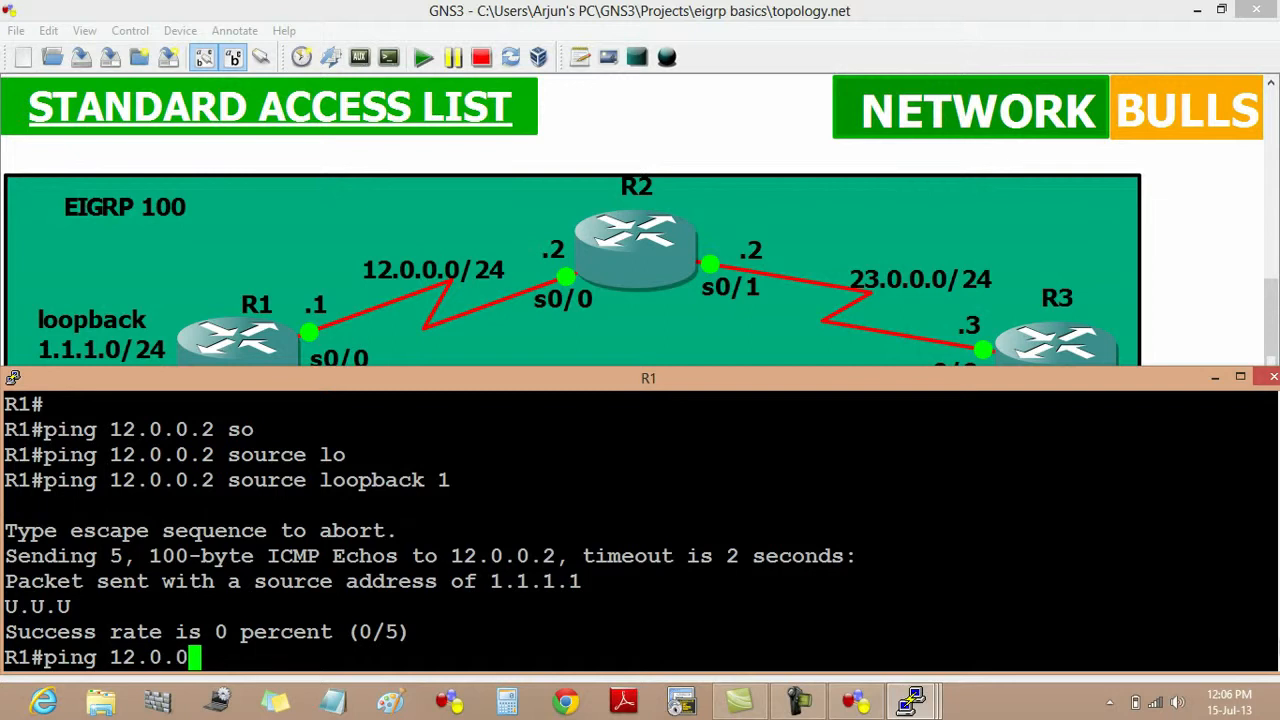
pyautogui.write('n')
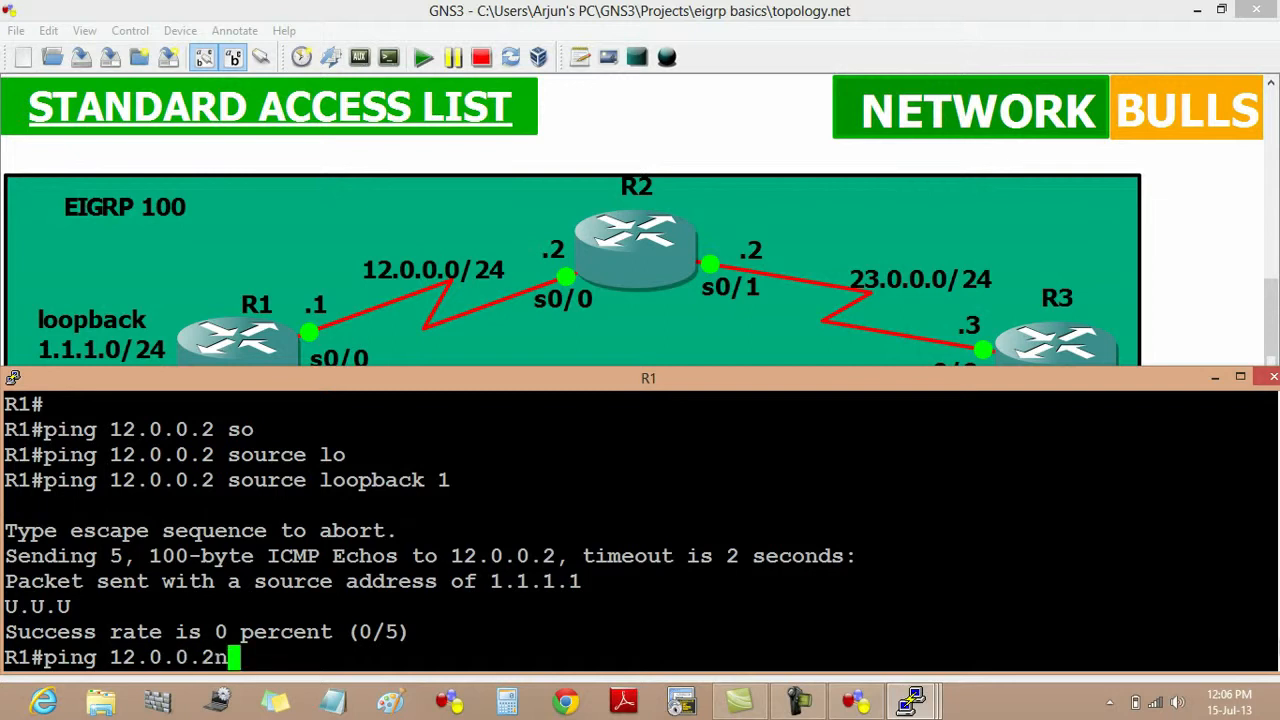